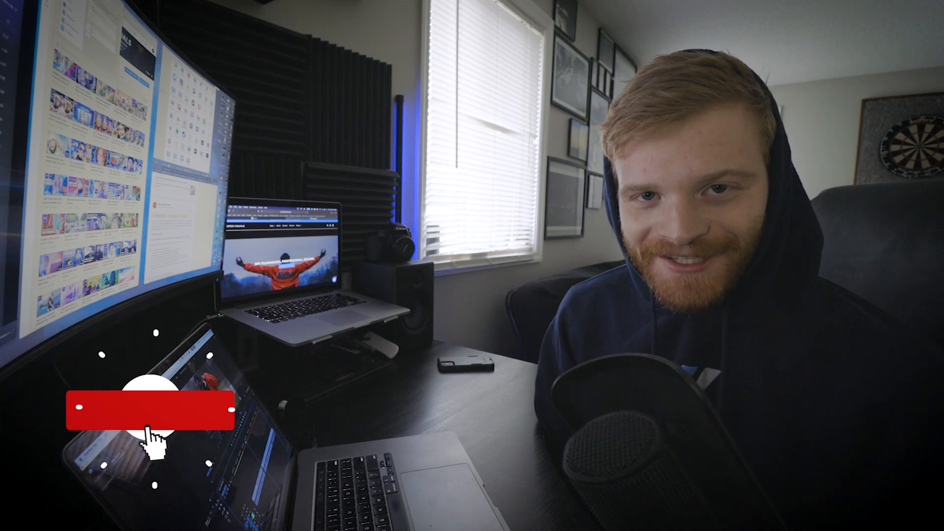
click(150, 411)
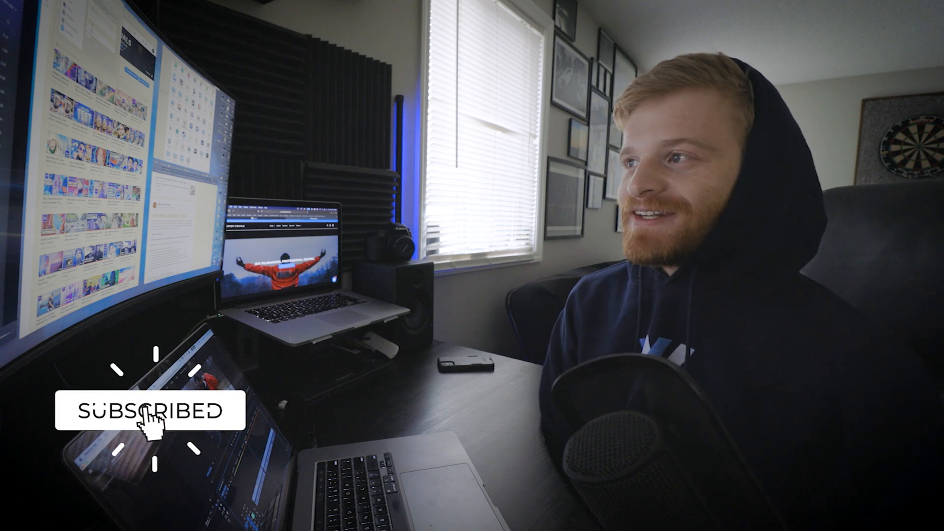